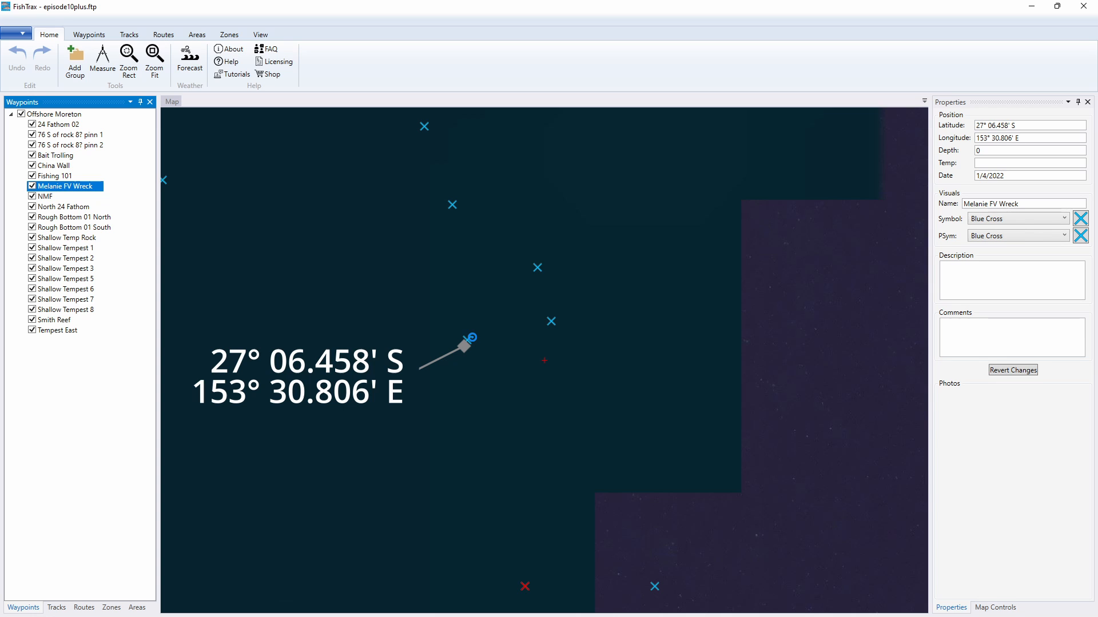
Show the coordinate callouts for Tempest East, Bait Trolling and another Offshore Moreton waypoint
left_click(57, 330)
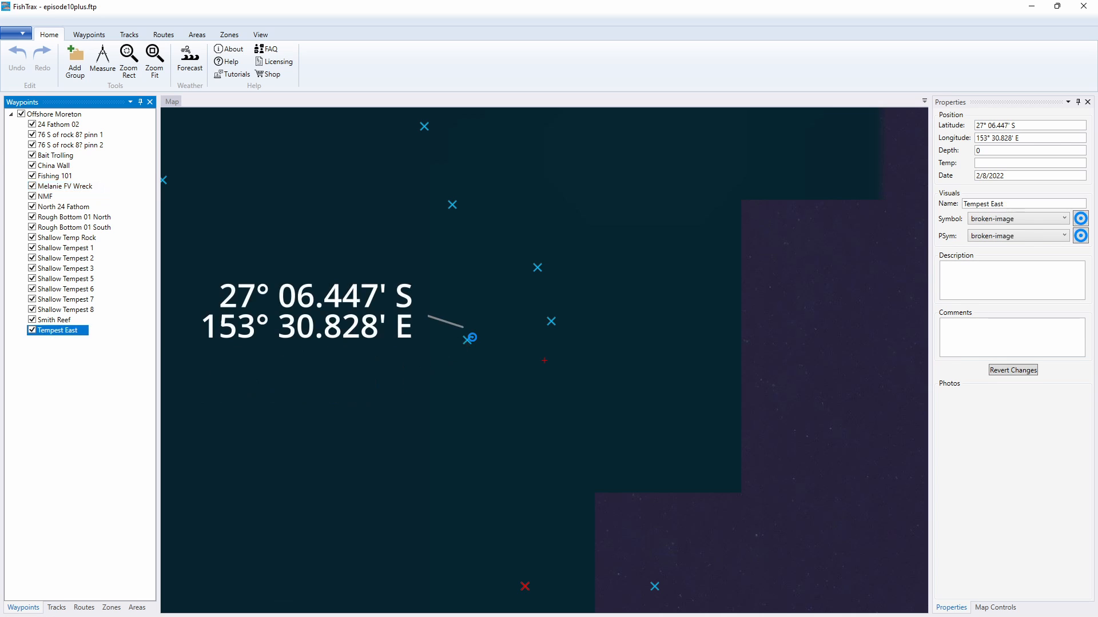
left_click(55, 155)
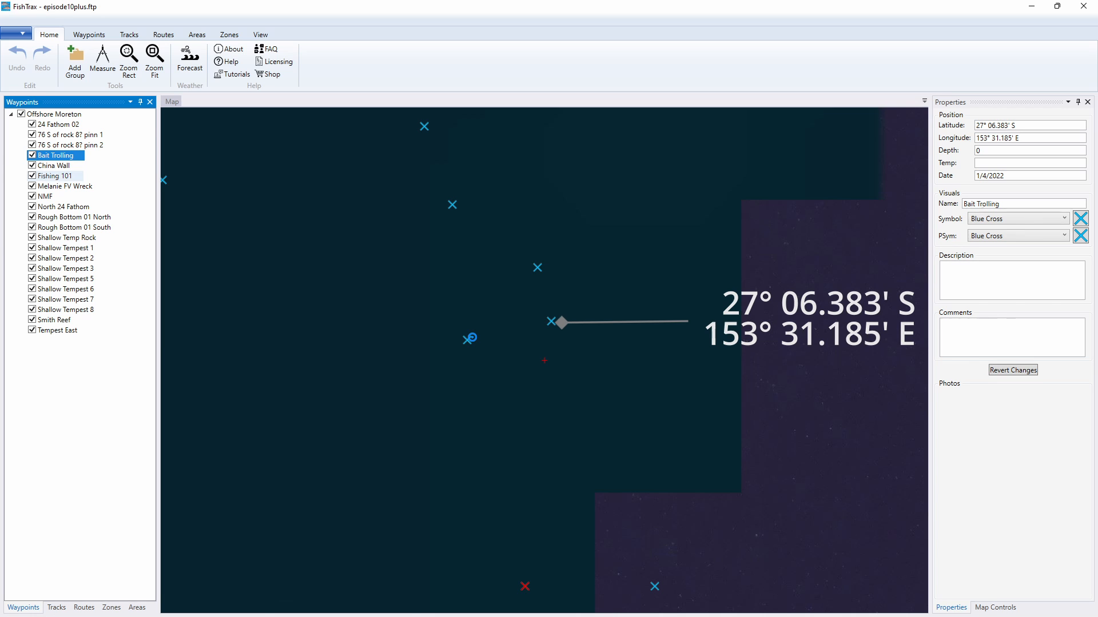
left_click(56, 175)
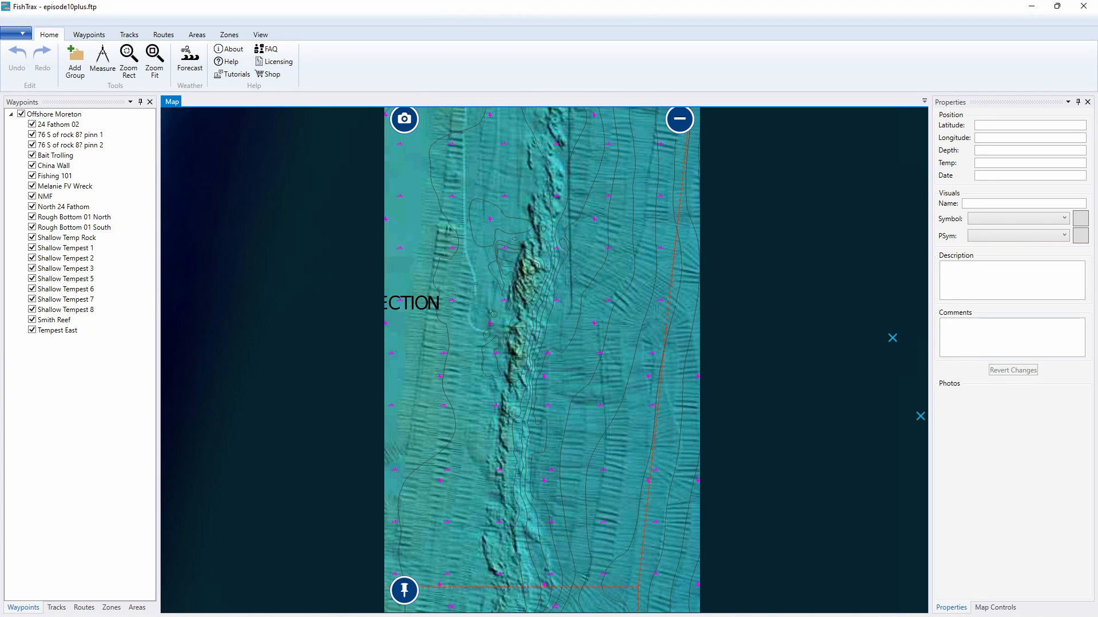
Display latitude/longitude callouts for Shallow Temp Rock, then China Wall, from the Waypoints list
left_click(68, 309)
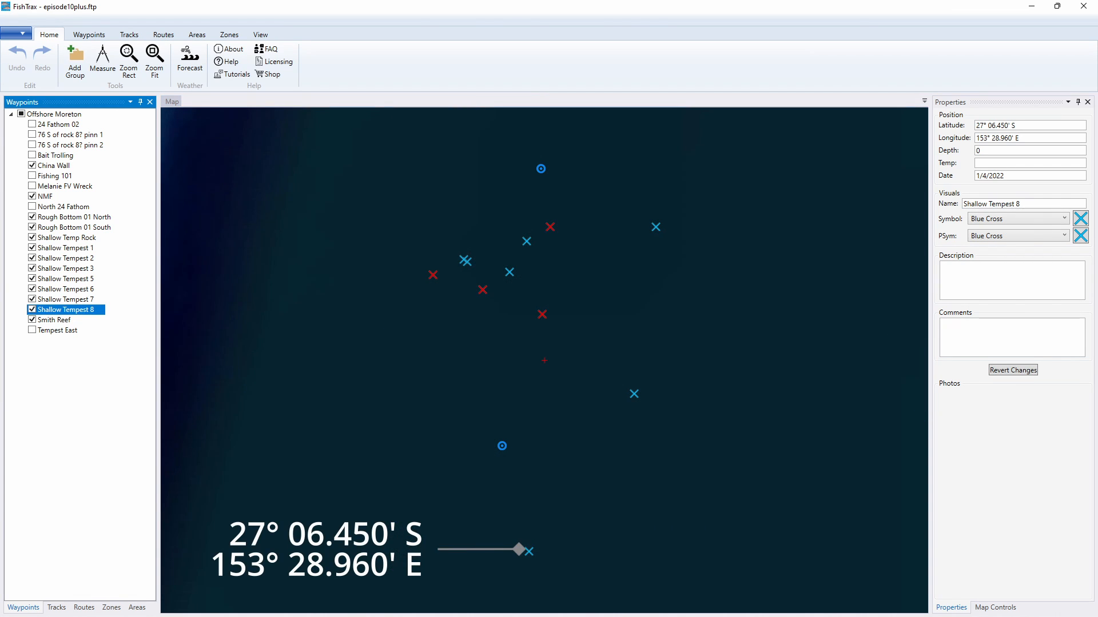
left_click(75, 227)
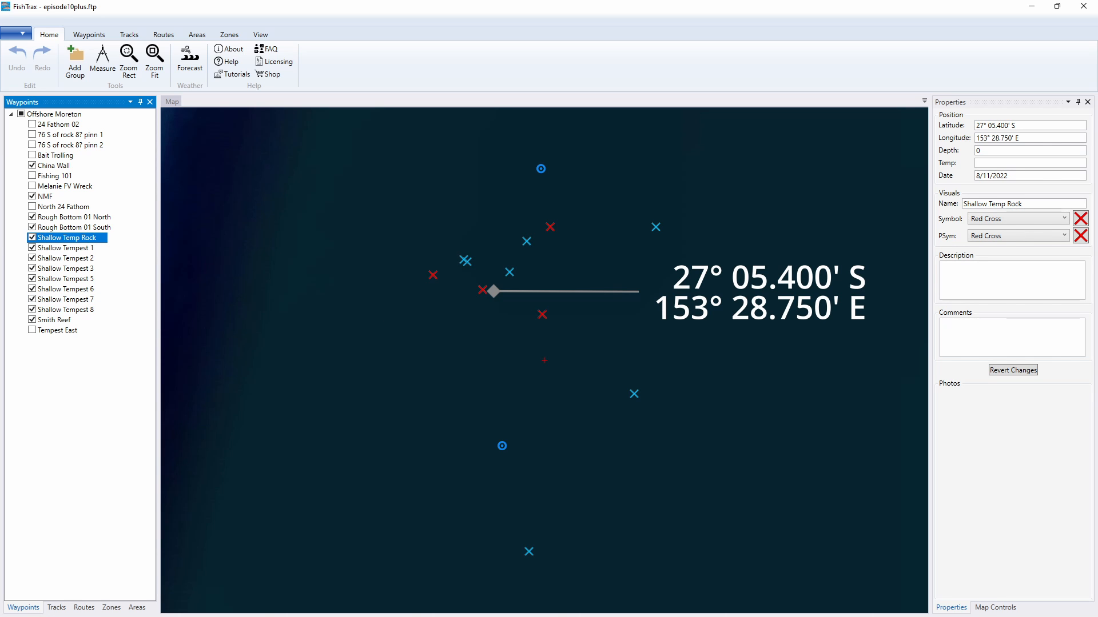
left_click(53, 165)
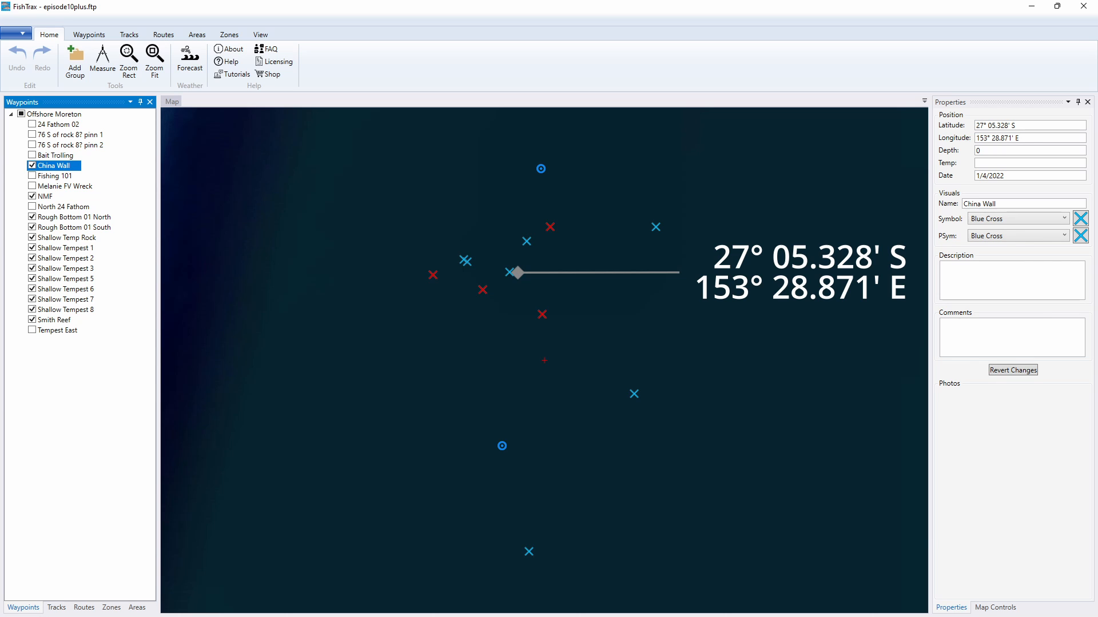
left_click(74, 217)
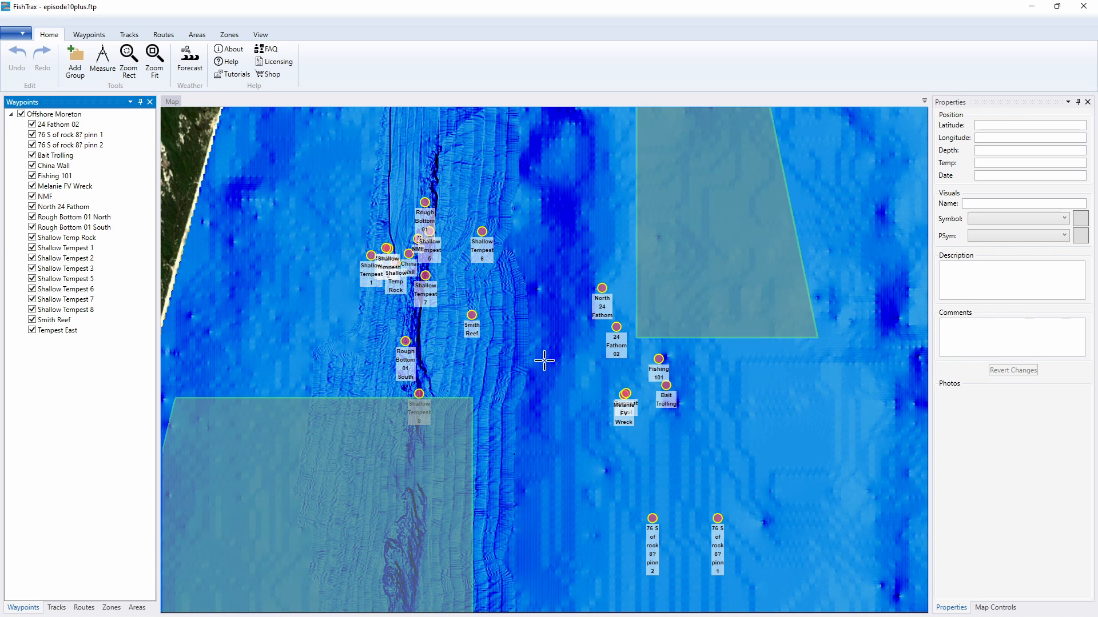
Switch the bathymetry palette from blue to red-orange in Map Controls
left_click(190, 57)
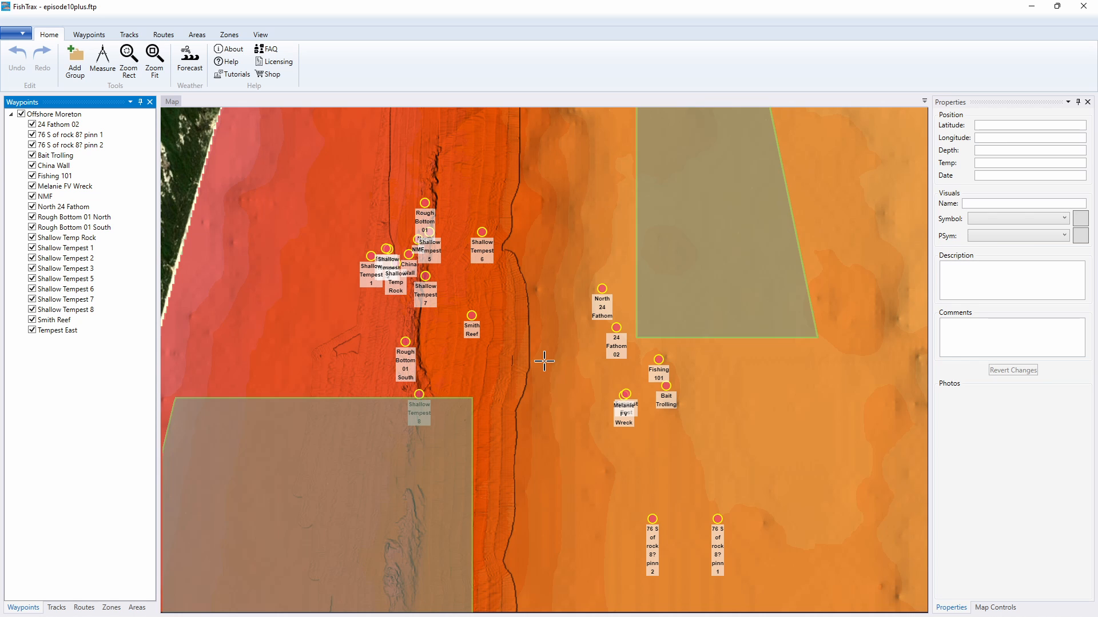